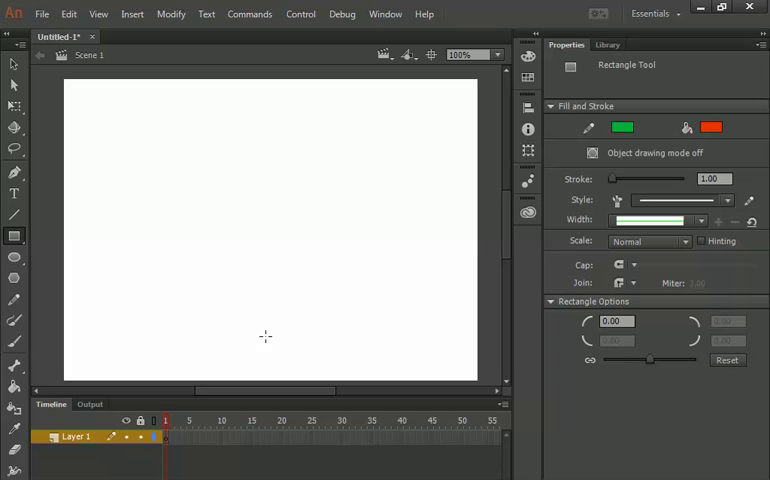
mouse_move(14, 450)
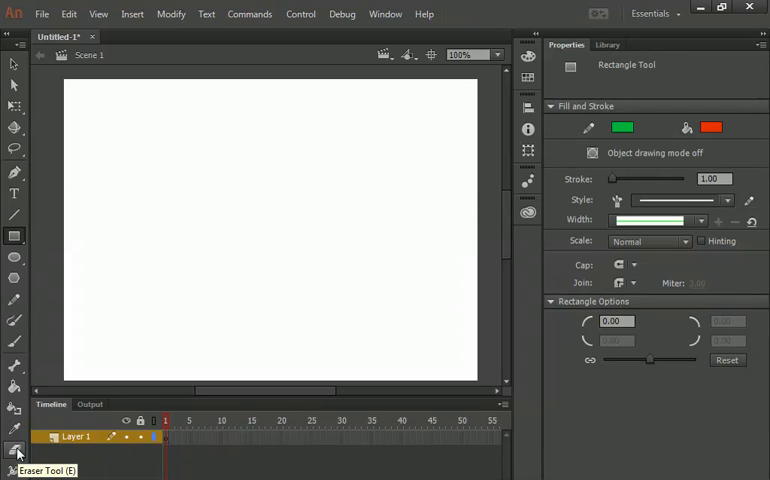
mouse_move(14, 340)
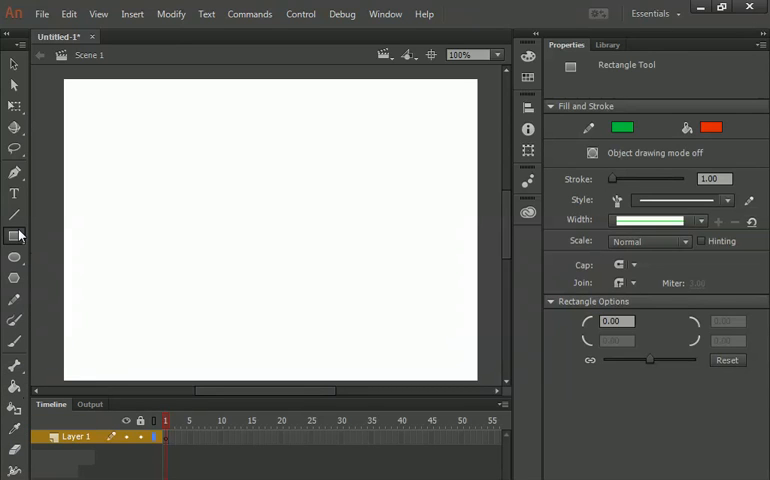
Draw a red-filled rectangle with a thin green outline on the stage's left half
click(14, 236)
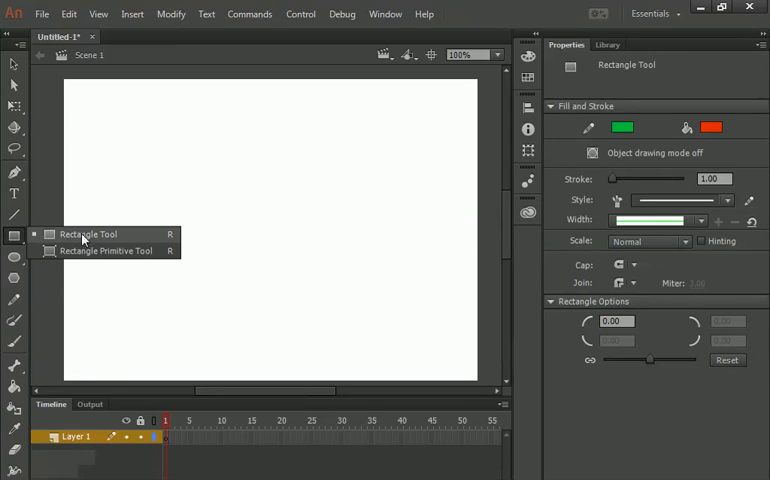
drag(105, 166, 413, 307)
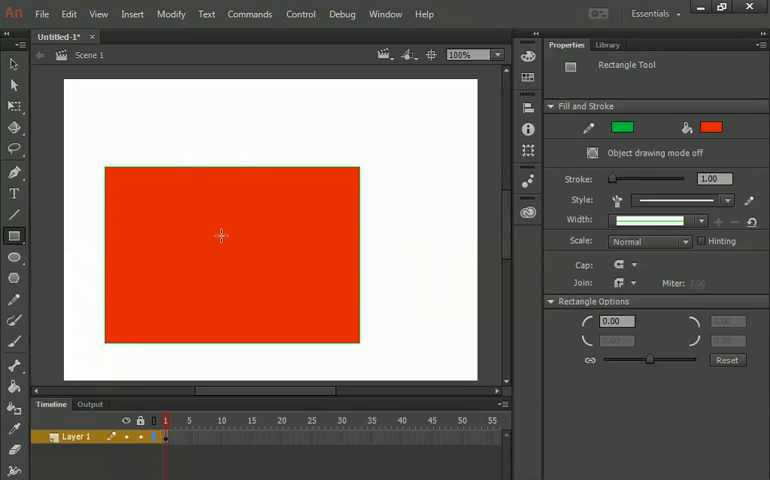
mouse_move(219, 230)
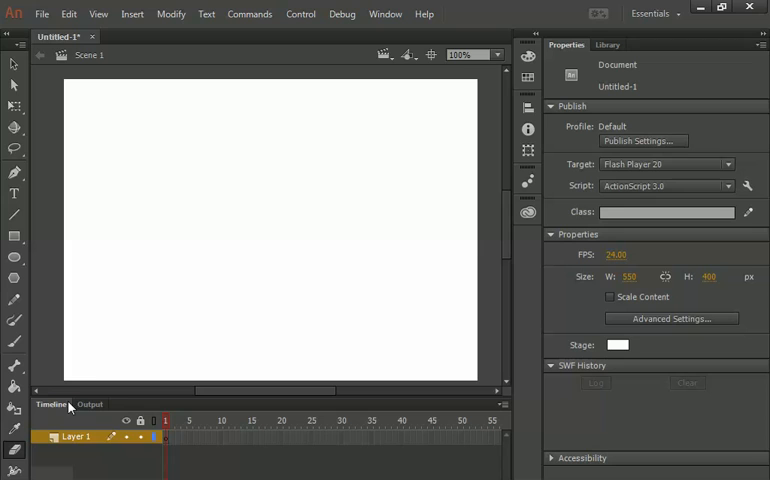
Erase a horizontal band through the rectangle's middle, splitting it into two red bars
drag(107, 168, 358, 344)
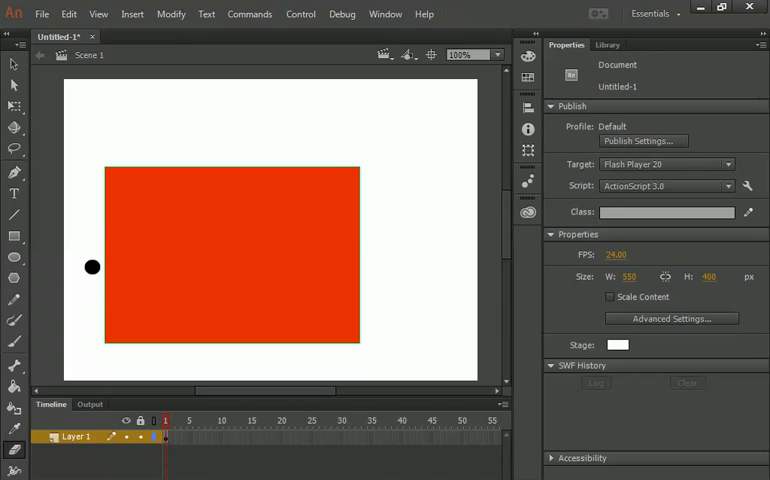
drag(92, 267, 375, 253)
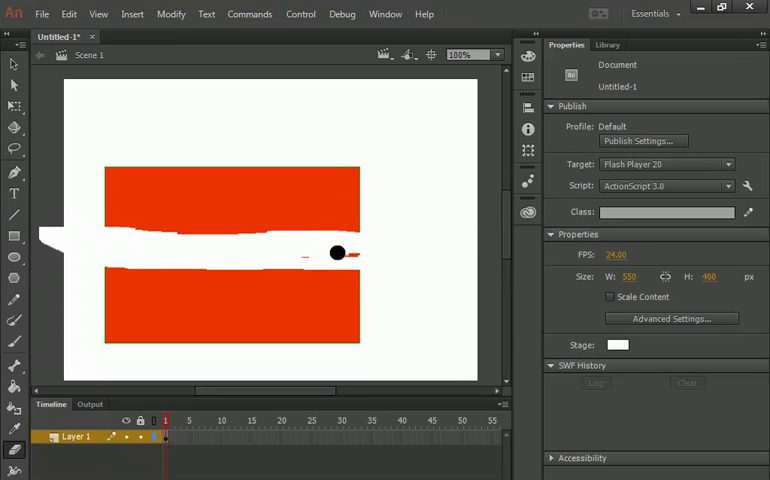
drag(337, 253, 199, 234)
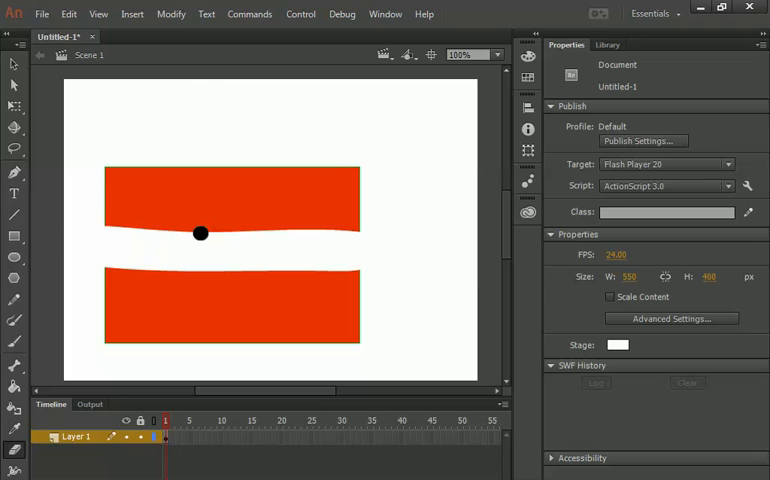
Erase two vertical gaps through both bars, leaving six separate red blocks
drag(199, 234, 232, 227)
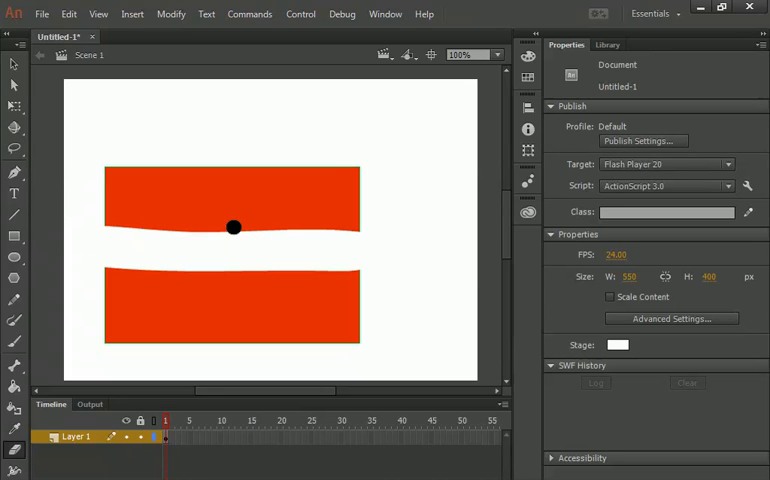
drag(233, 227, 243, 140)
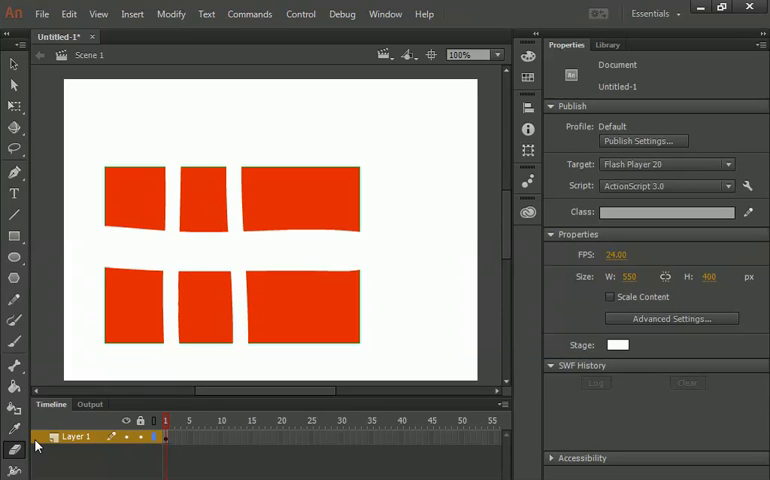
click(114, 366)
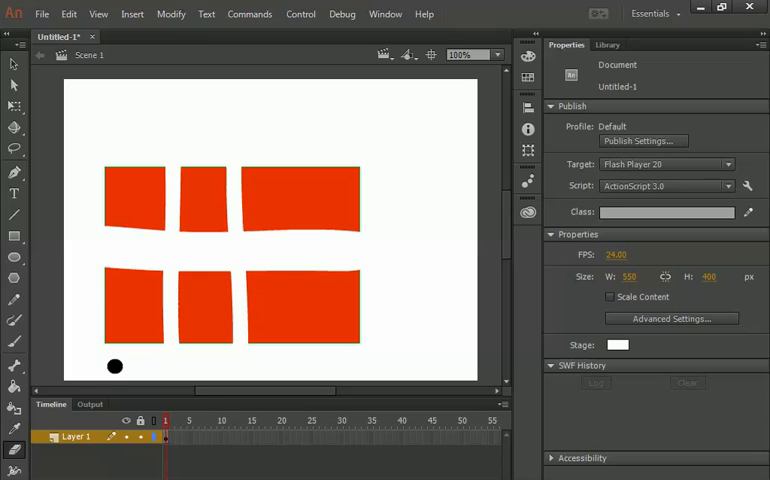